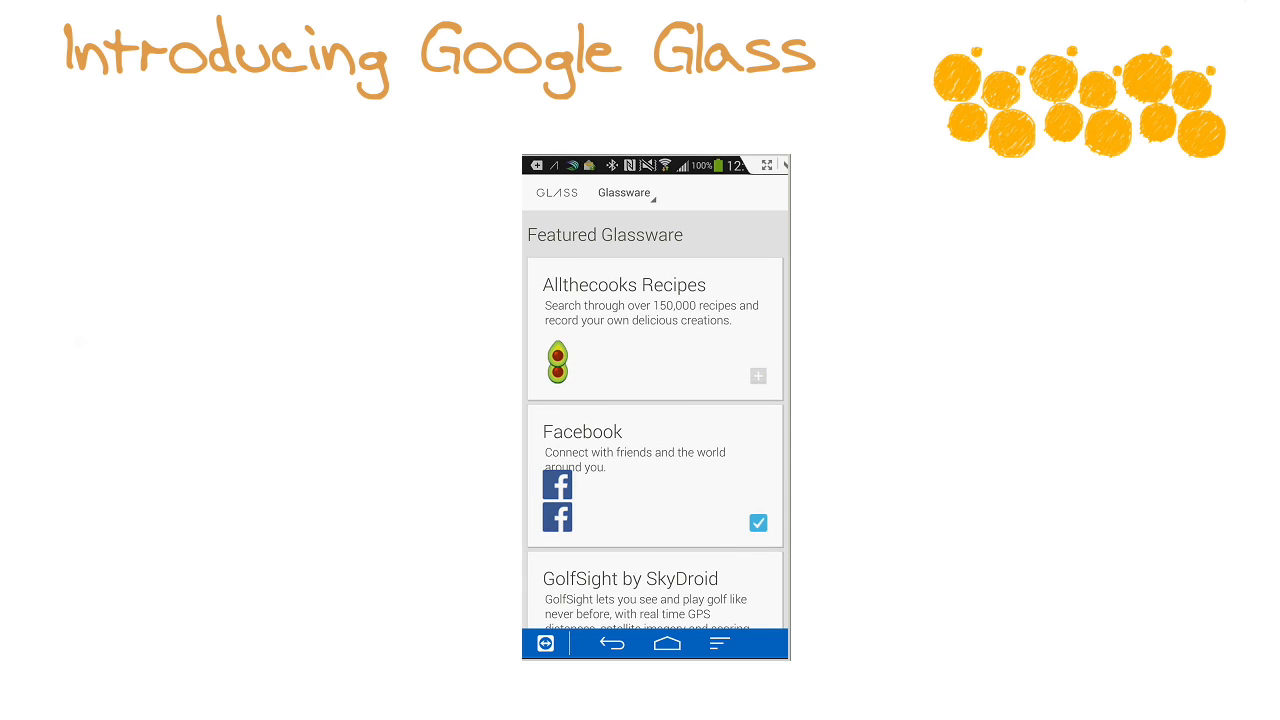
- Show the Allthecooks Recipes Glassware details from the Featured list
left_click(624, 285)
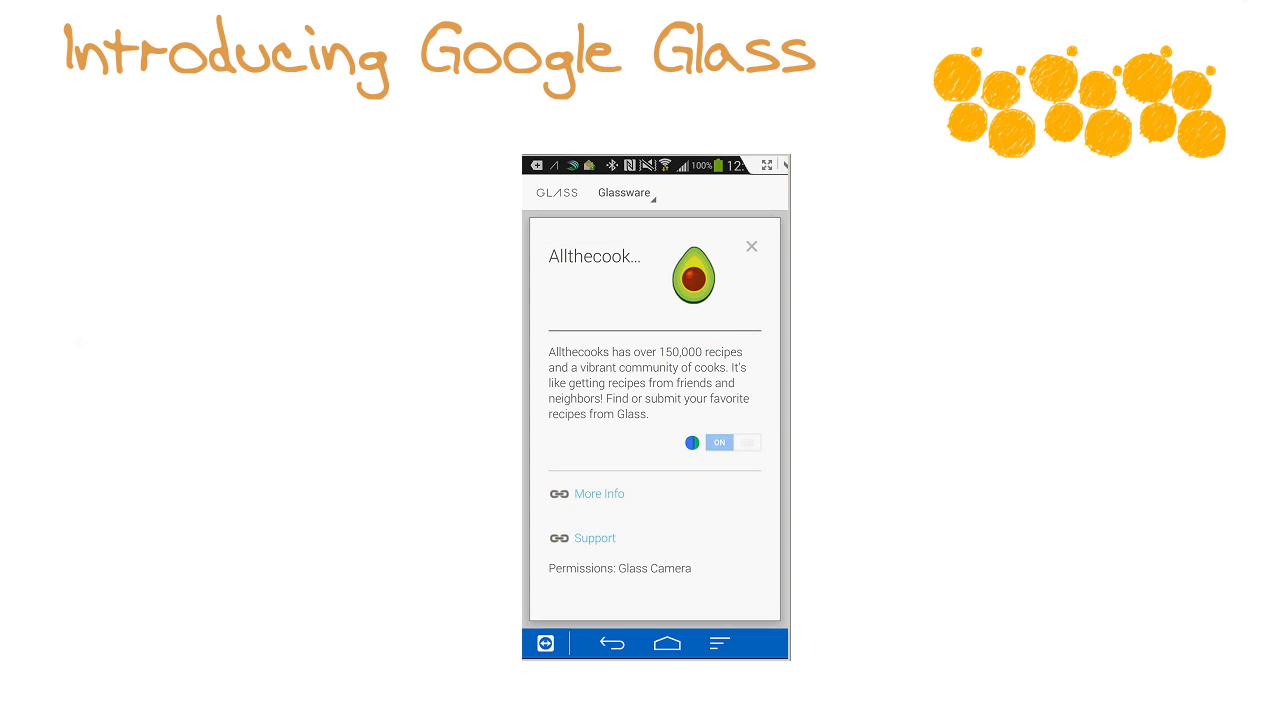
- Close the Allthecooks card, find Google Play Music in the list and switch it ON
left_click(751, 246)
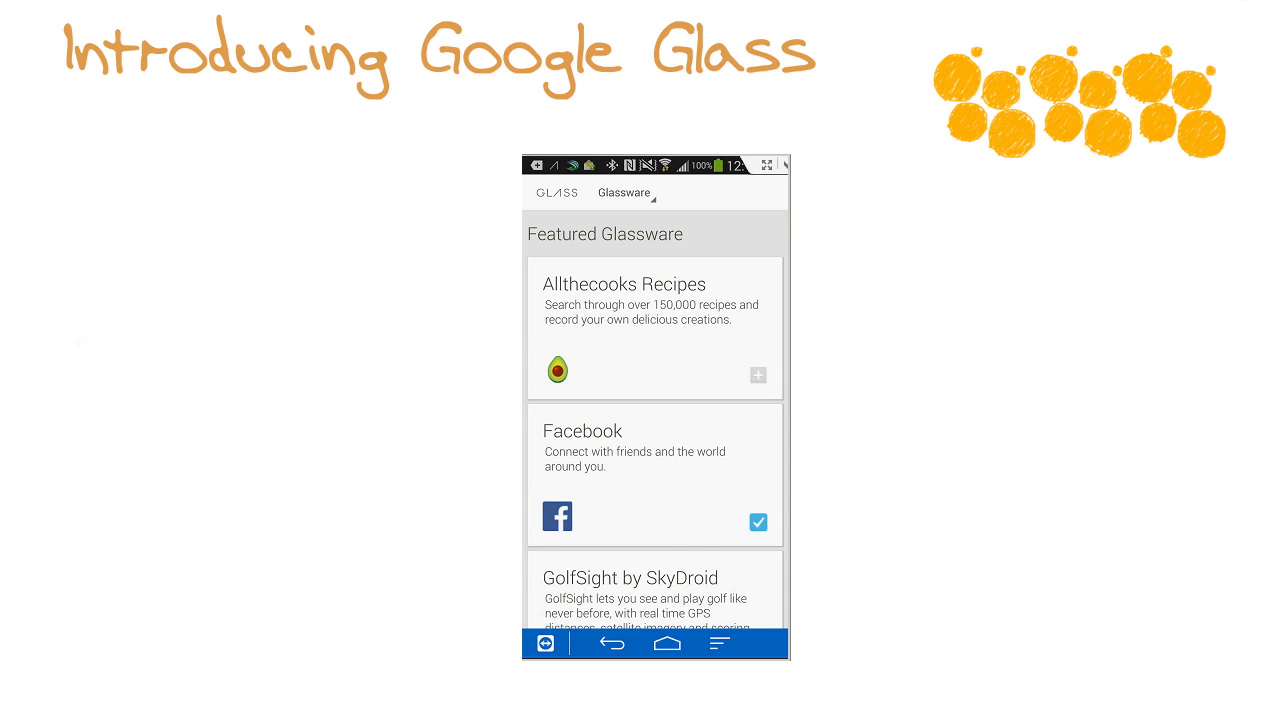
scroll("down", 3)
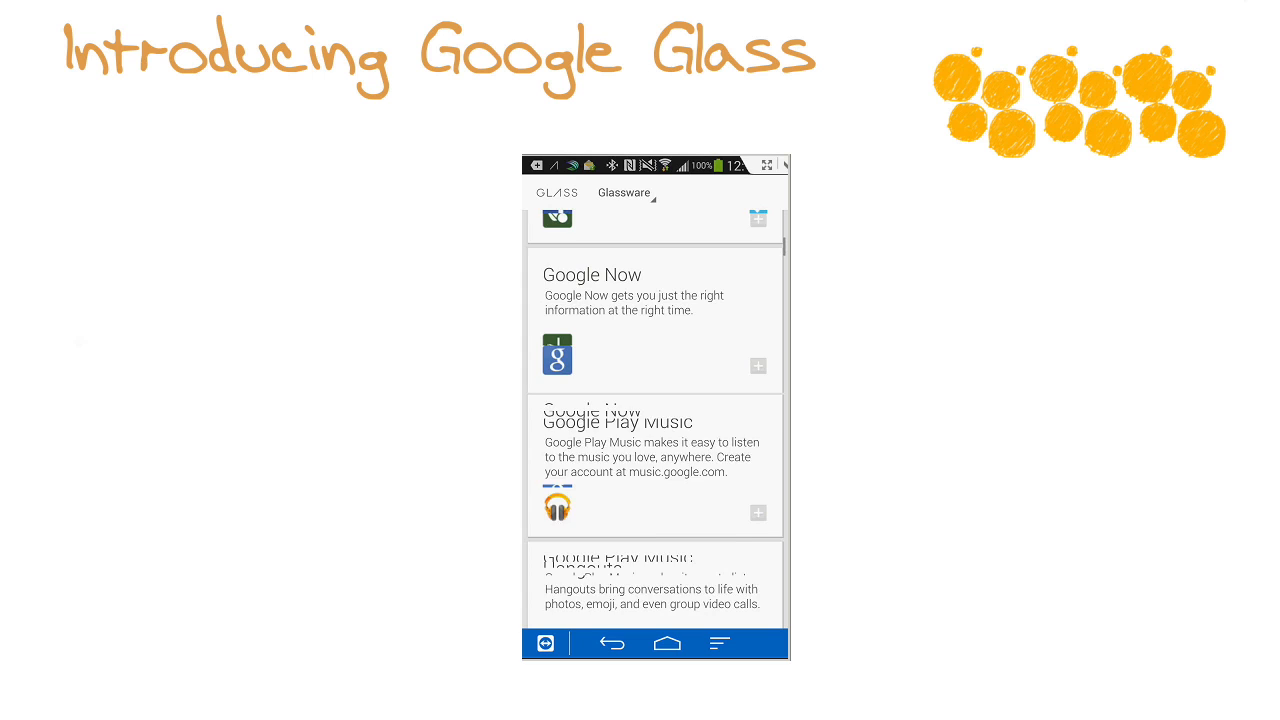
scroll("down", 3)
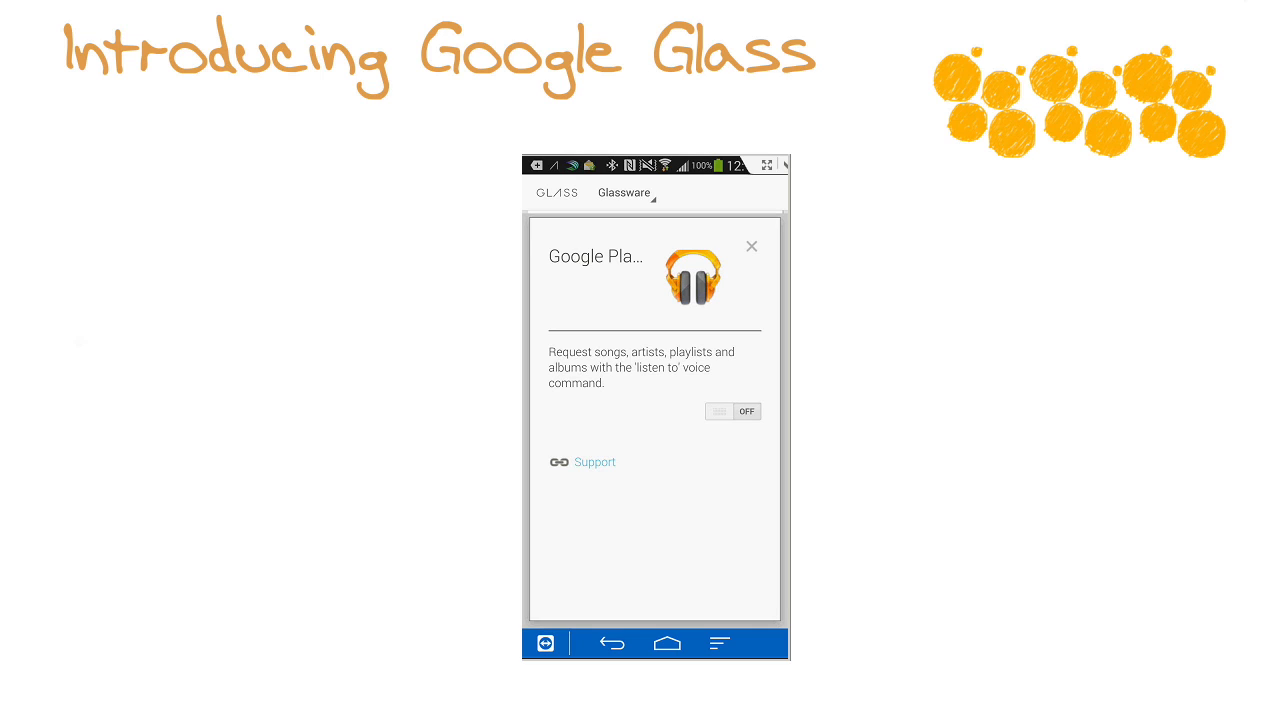
left_click(733, 411)
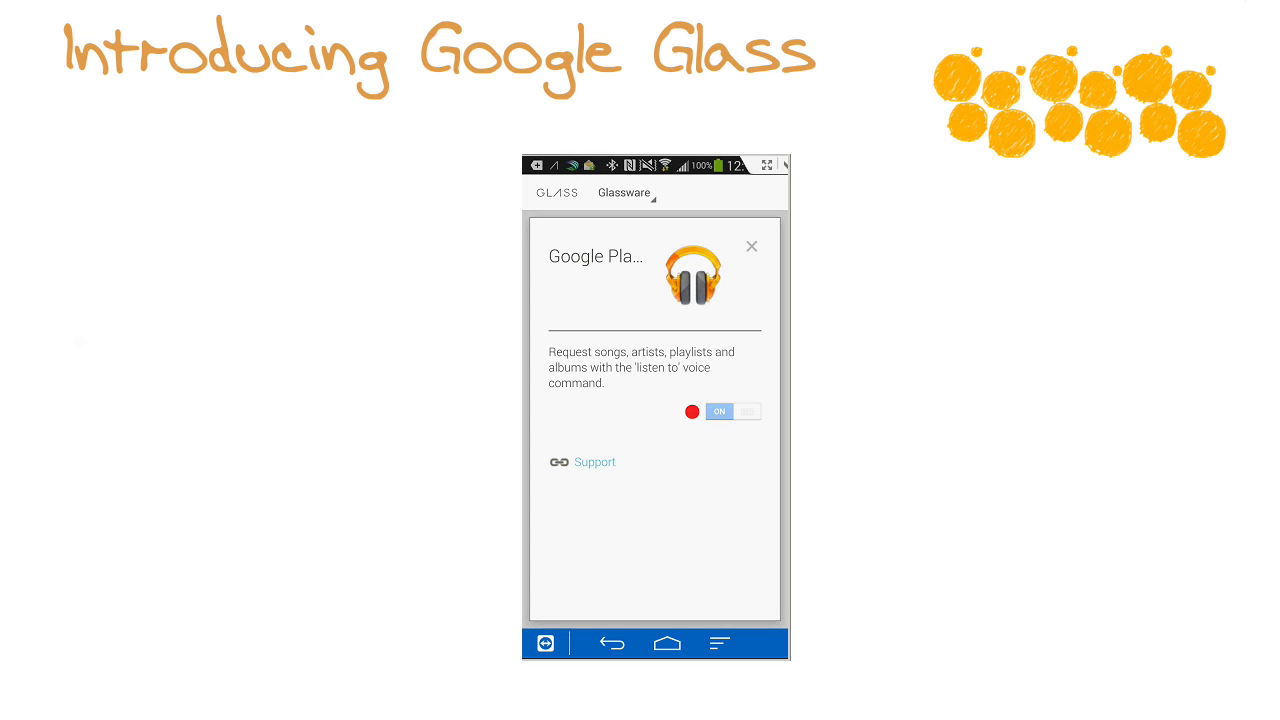